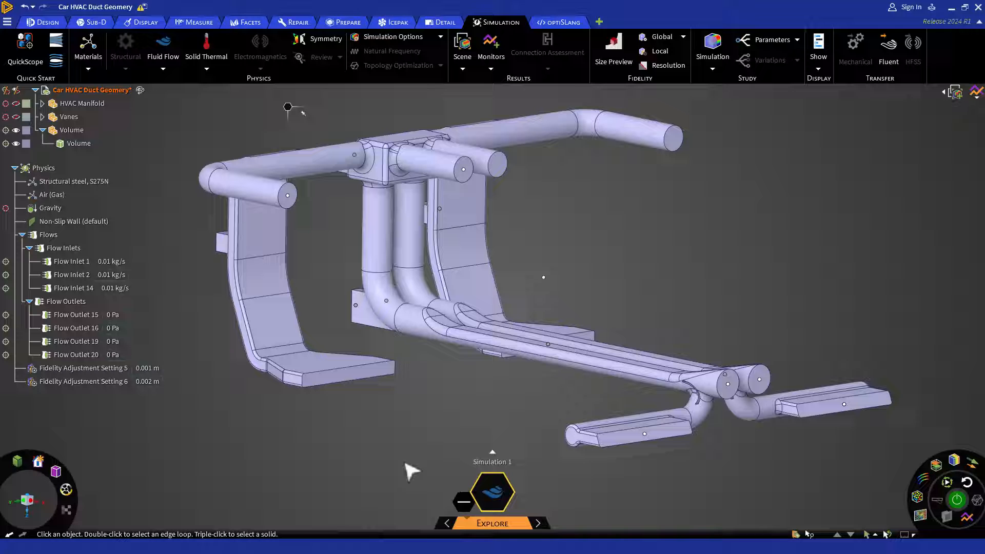
{"action": "mouse_move", "coordinate": [192, 330]}
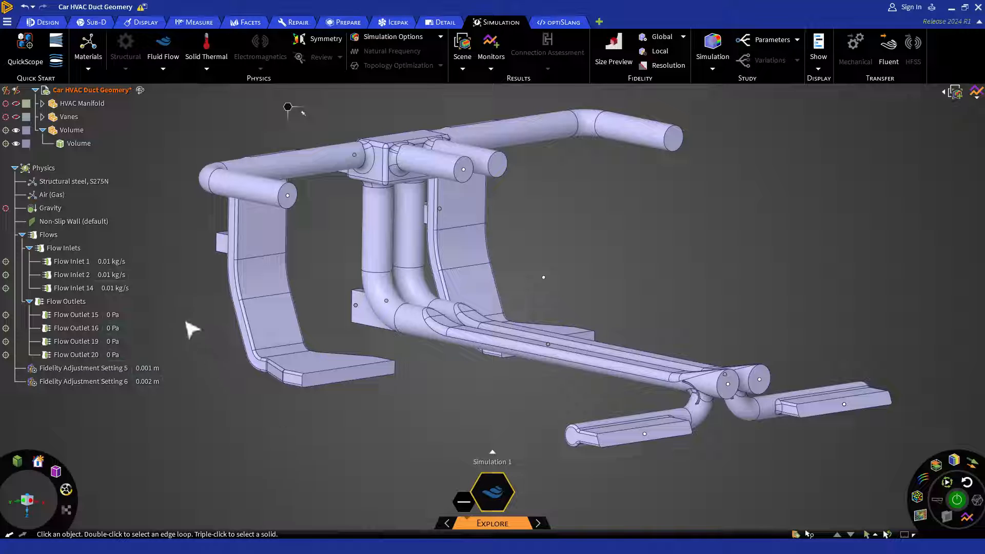
Make Flow Inlet 1's 0.01 kg/s mass flow a study parameter.
{"action": "left_click", "coordinate": [72, 262]}
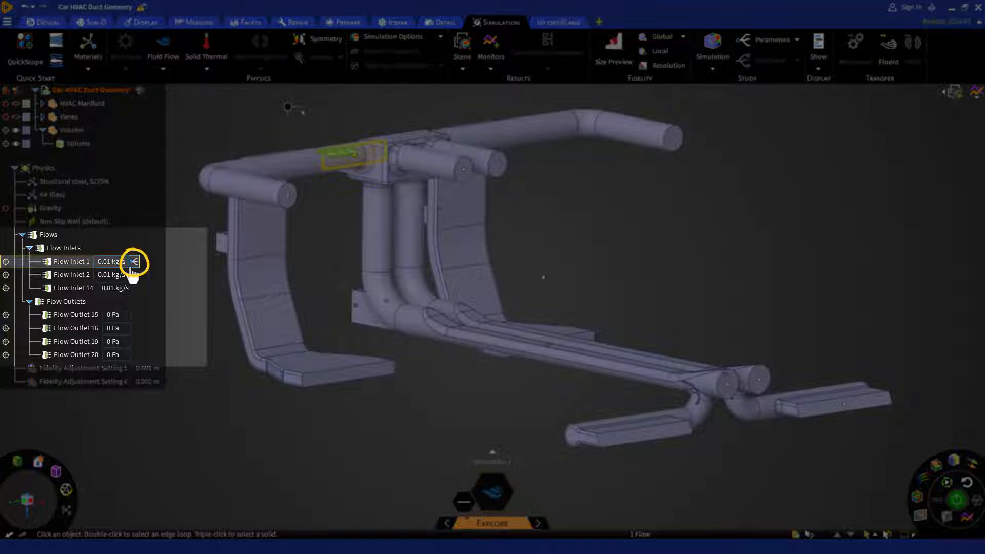
{"action": "mouse_move", "coordinate": [134, 261]}
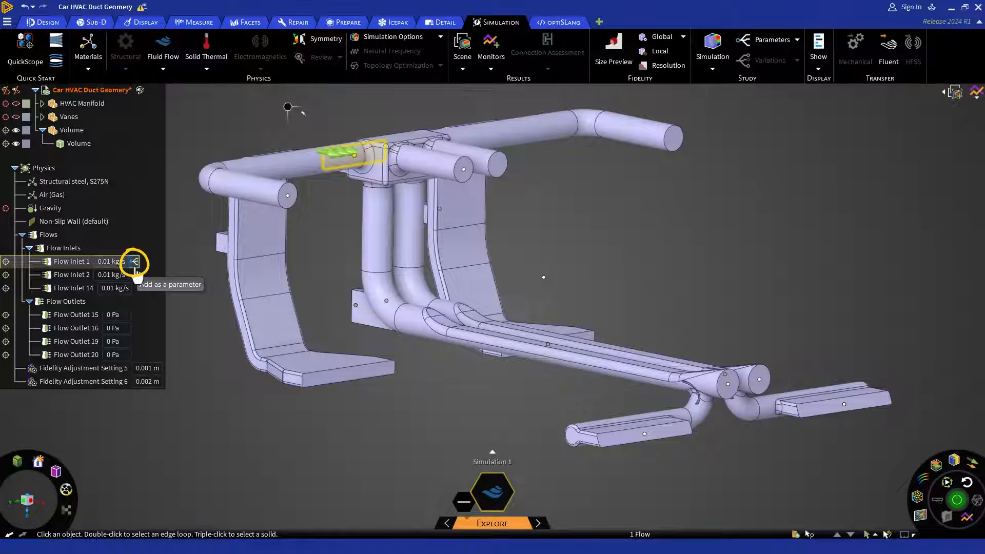
{"action": "mouse_move", "coordinate": [133, 267]}
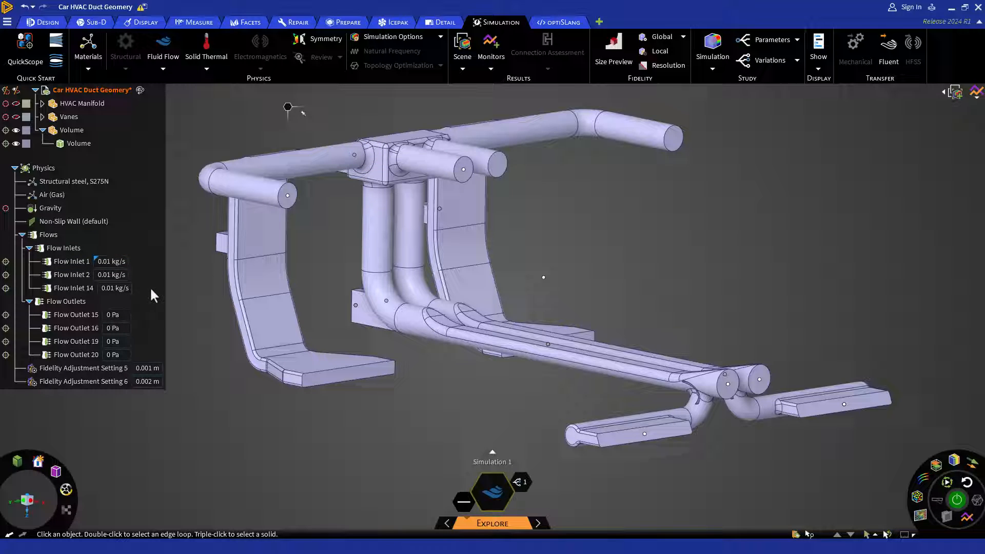
Make the mass flows of Flow Inlet 2 and Flow Inlet 14 study parameters too.
{"action": "left_click", "coordinate": [71, 275]}
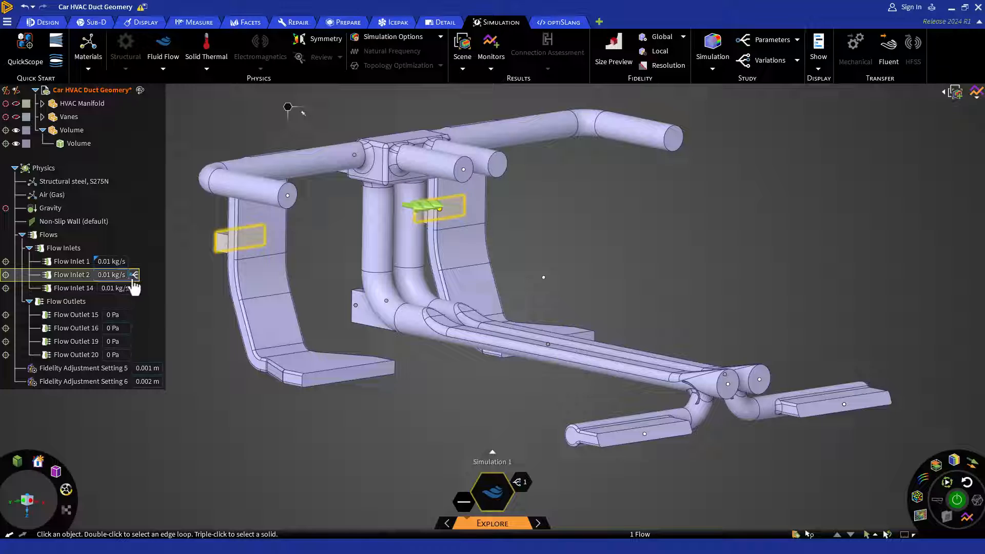
{"action": "left_click", "coordinate": [73, 287]}
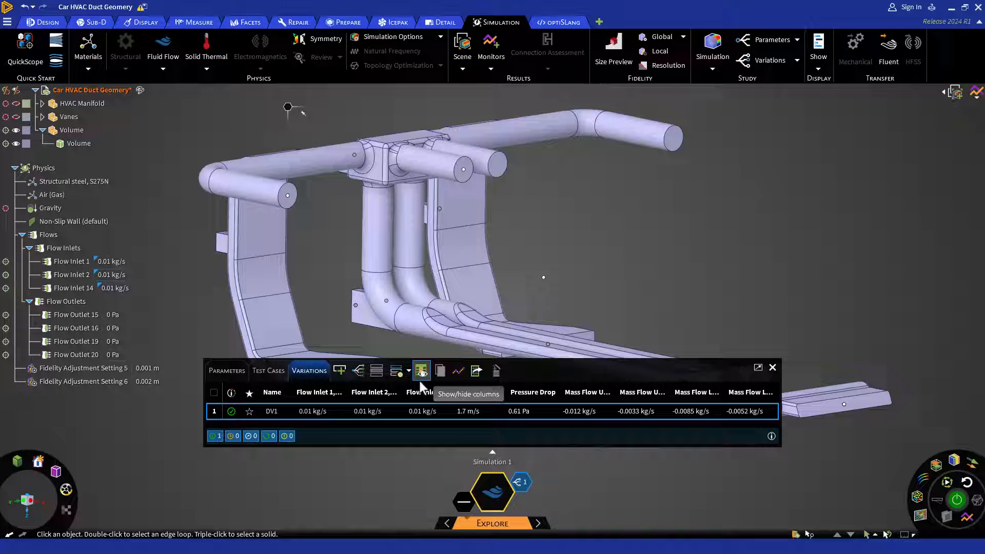
{"action": "mouse_move", "coordinate": [359, 370]}
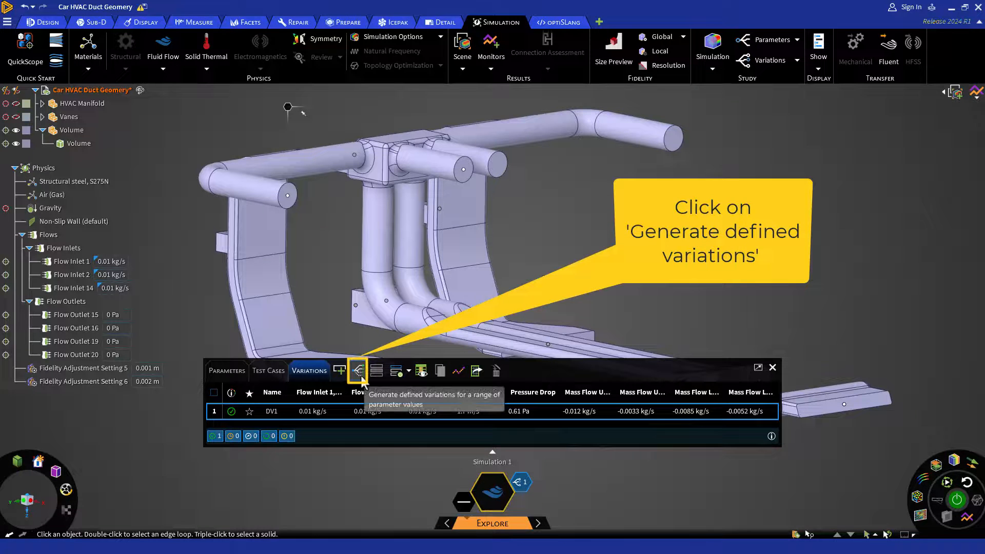
Sweep all three inlets 0.01–0.02 kg/s at 0.005 kg/s intervals and create 27 defined variations.
{"action": "left_click", "coordinate": [360, 371]}
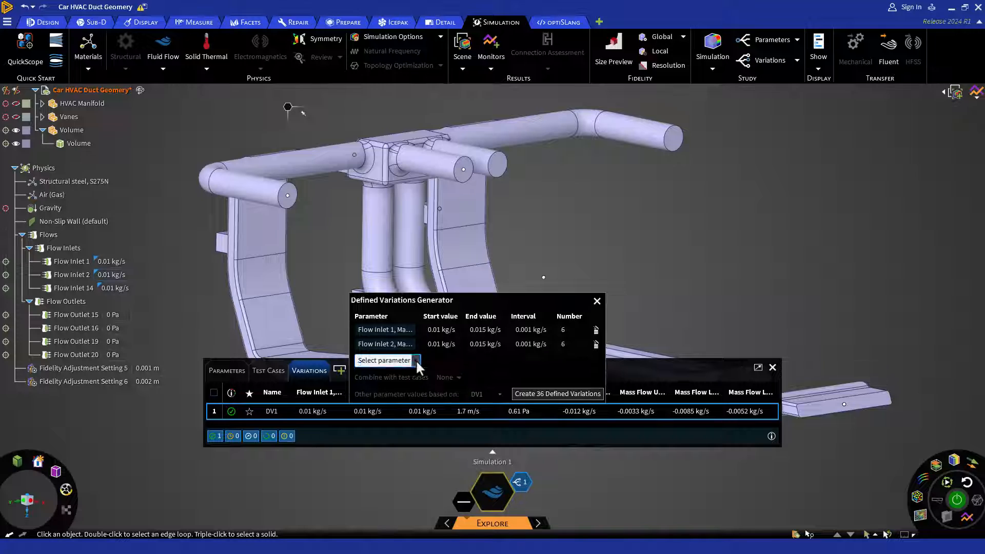
{"action": "left_click", "coordinate": [386, 361]}
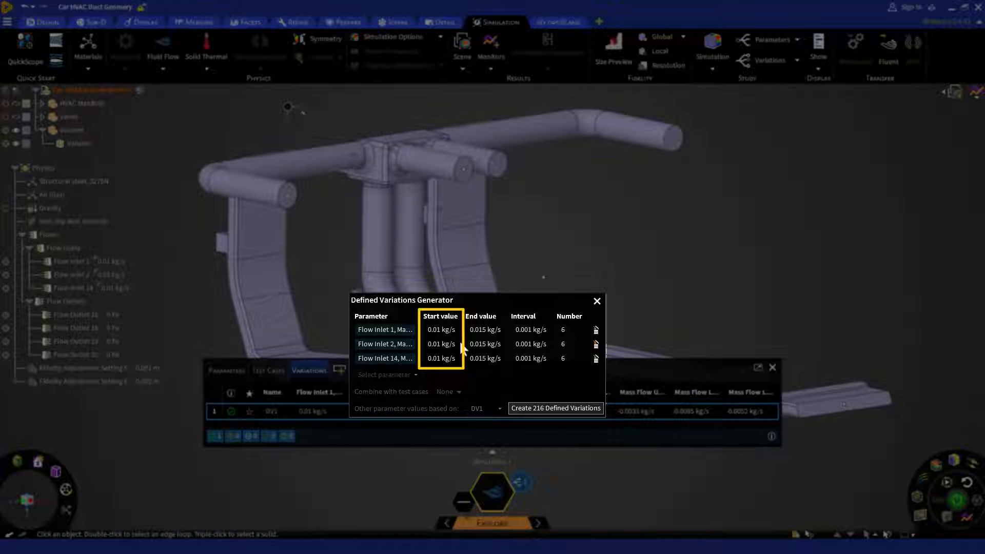
{"action": "left_click", "coordinate": [487, 330]}
{"action": "type", "text": "0.02"}
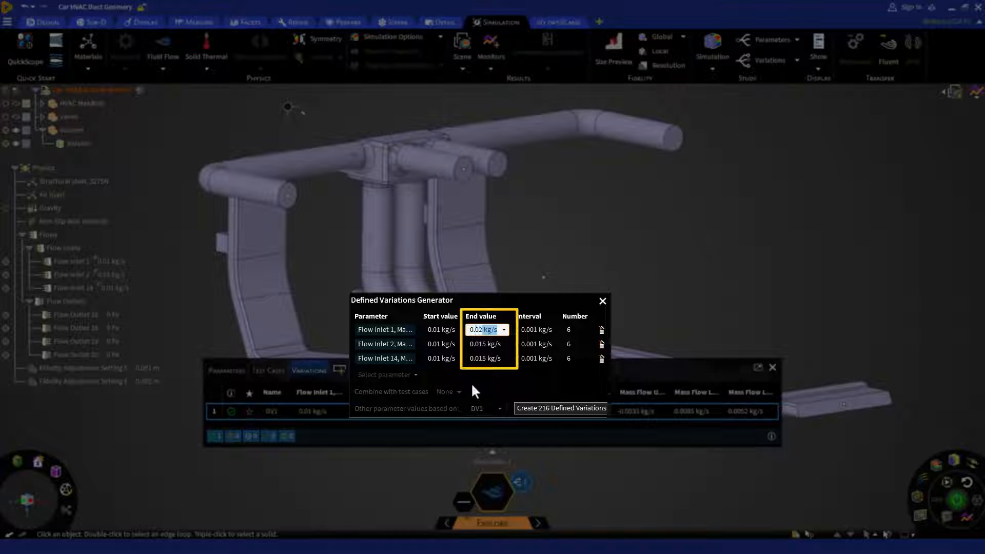
{"action": "left_click", "coordinate": [484, 345]}
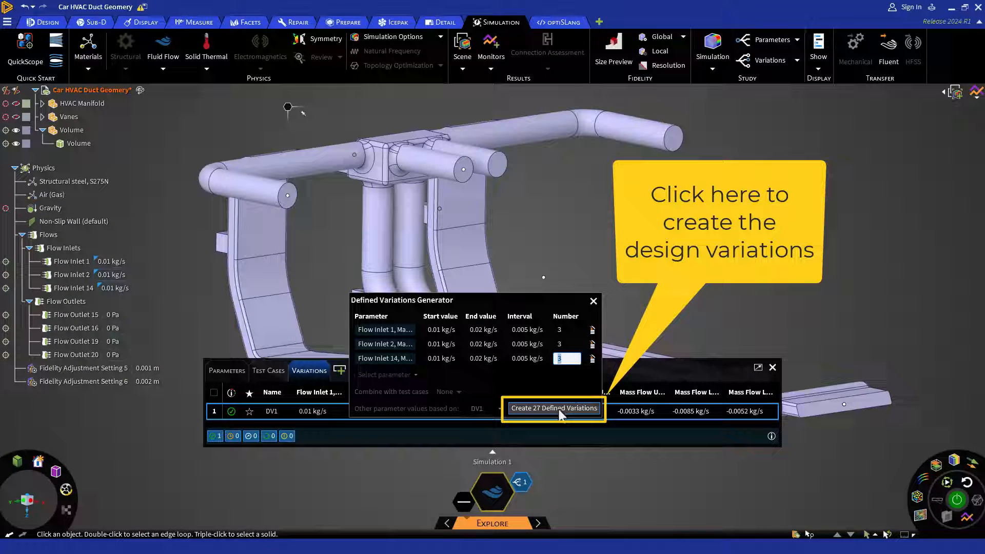
{"action": "left_click", "coordinate": [553, 407]}
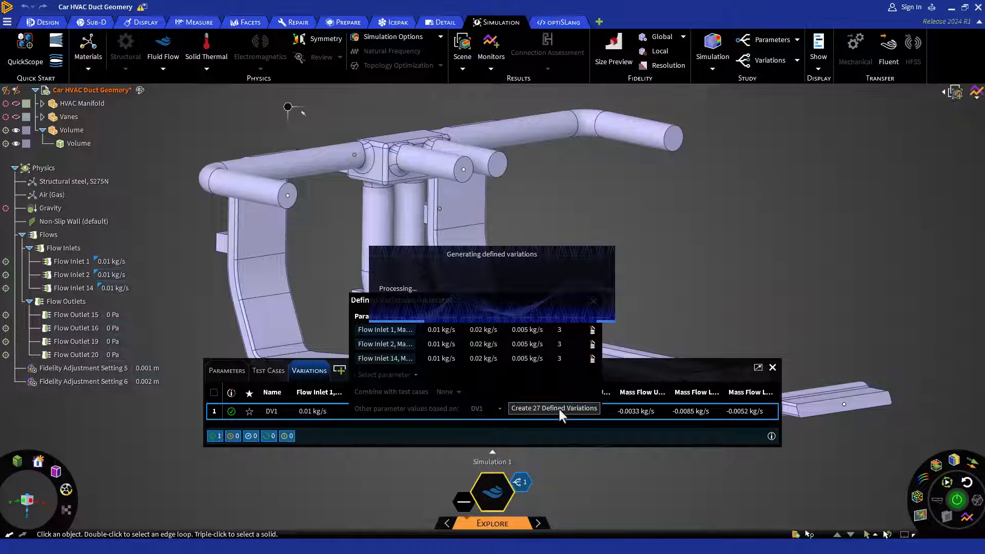
Review the Local update options once the 27 variations are generated.
{"action": "left_click", "coordinate": [553, 407]}
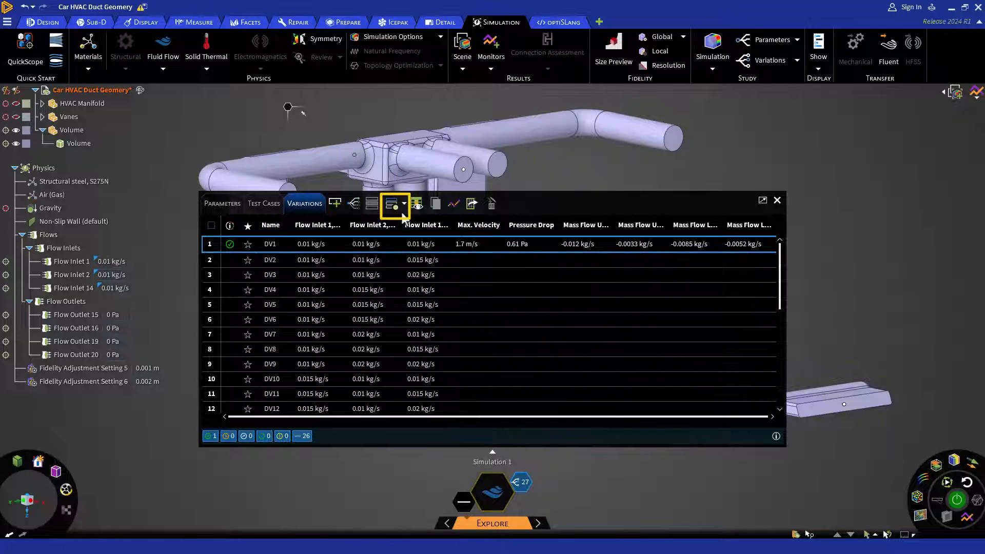
{"action": "mouse_move", "coordinate": [394, 204]}
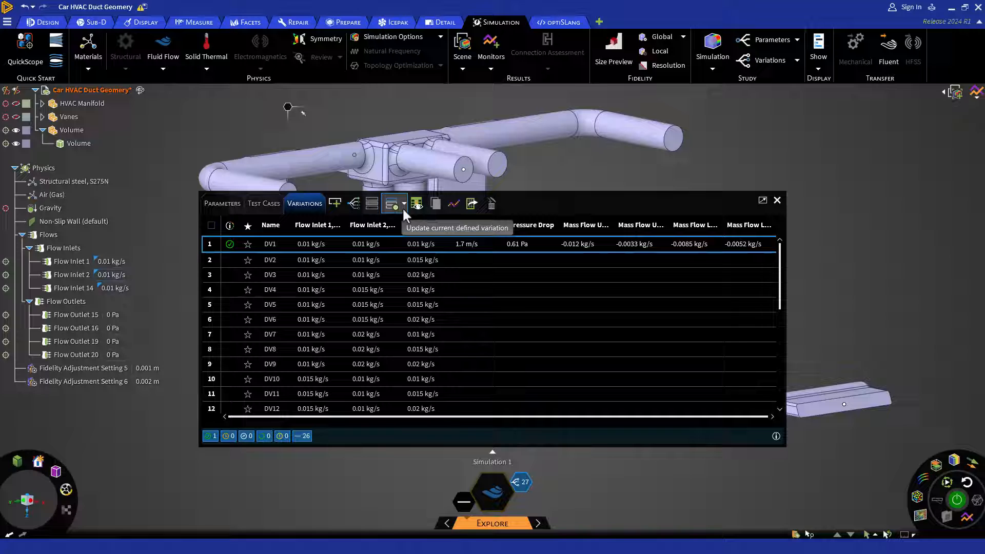
{"action": "left_click", "coordinate": [393, 203]}
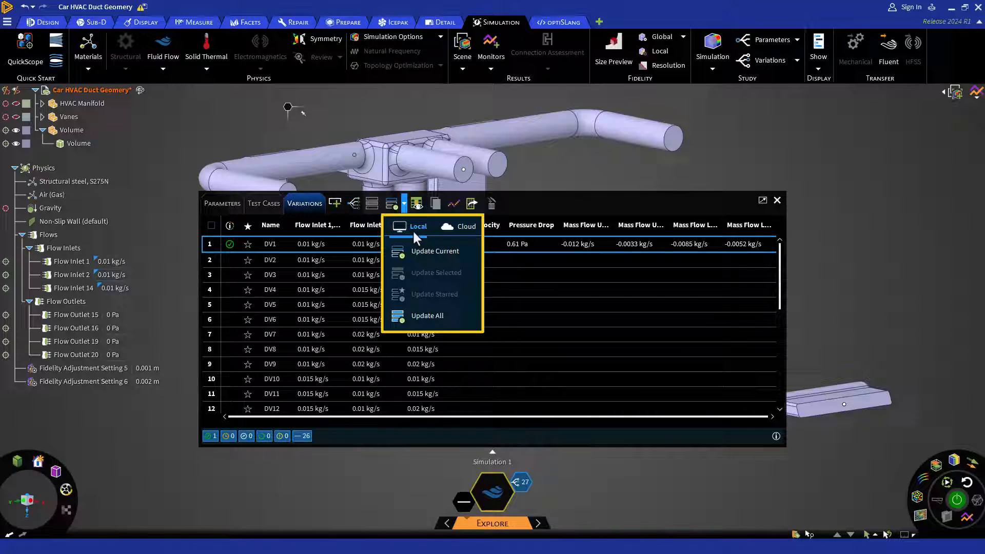
{"action": "mouse_move", "coordinate": [462, 229]}
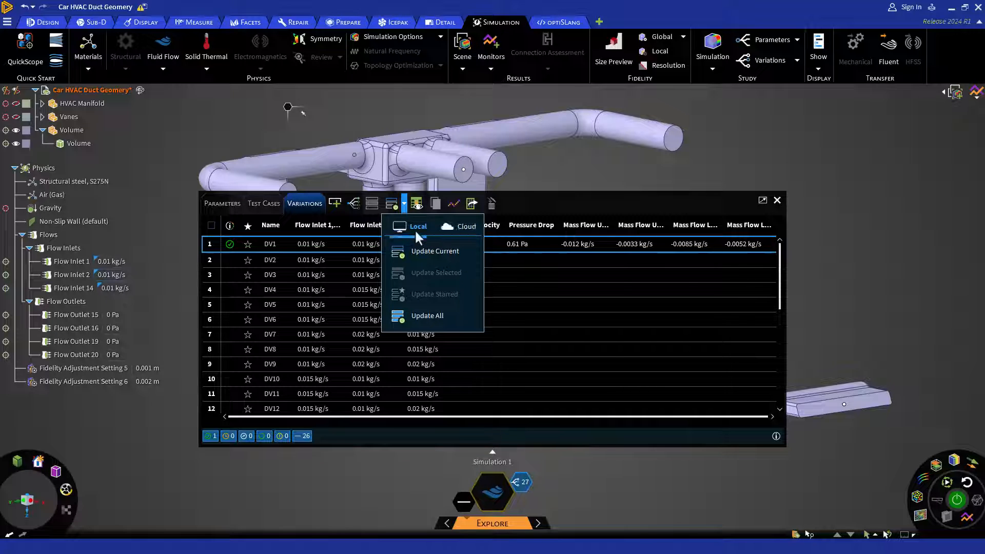
{"action": "mouse_move", "coordinate": [427, 315]}
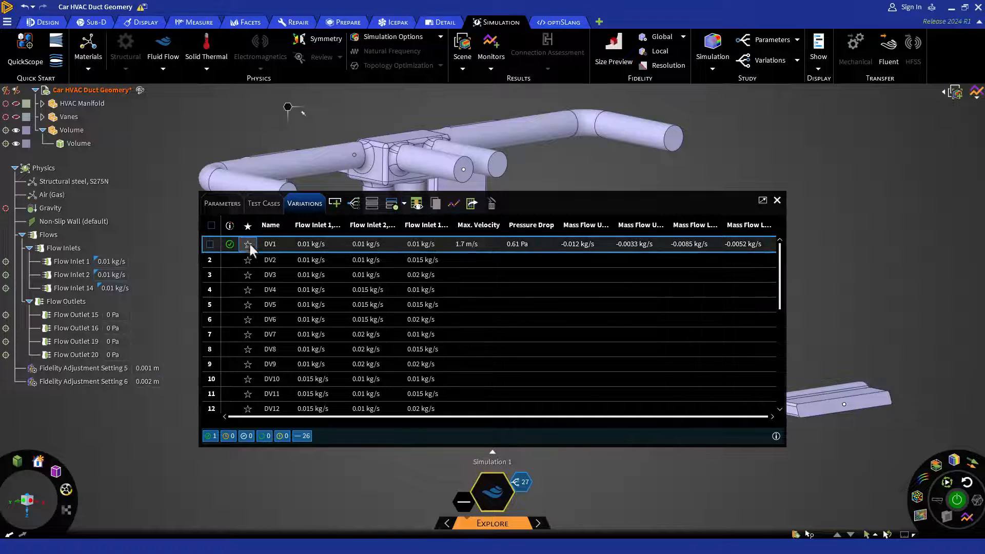
Star DV2, check DV3 and run Update All to solve every defined variation.
{"action": "left_click", "coordinate": [270, 259]}
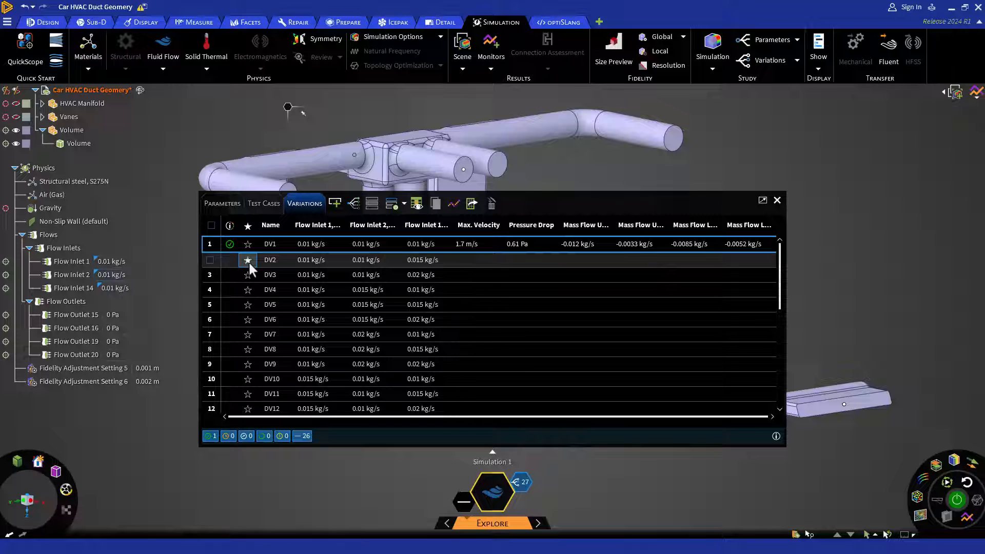
{"action": "left_click", "coordinate": [391, 203]}
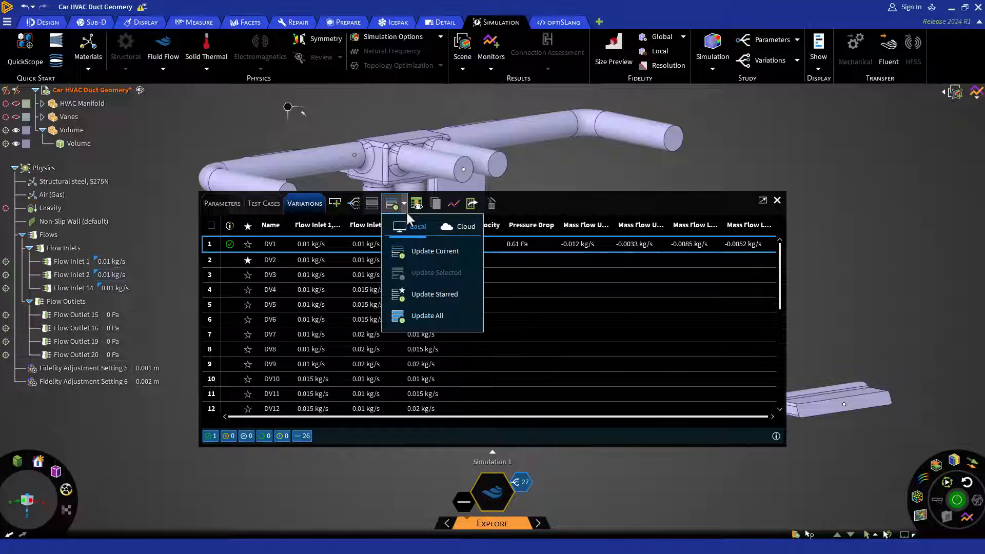
{"action": "mouse_move", "coordinate": [435, 295]}
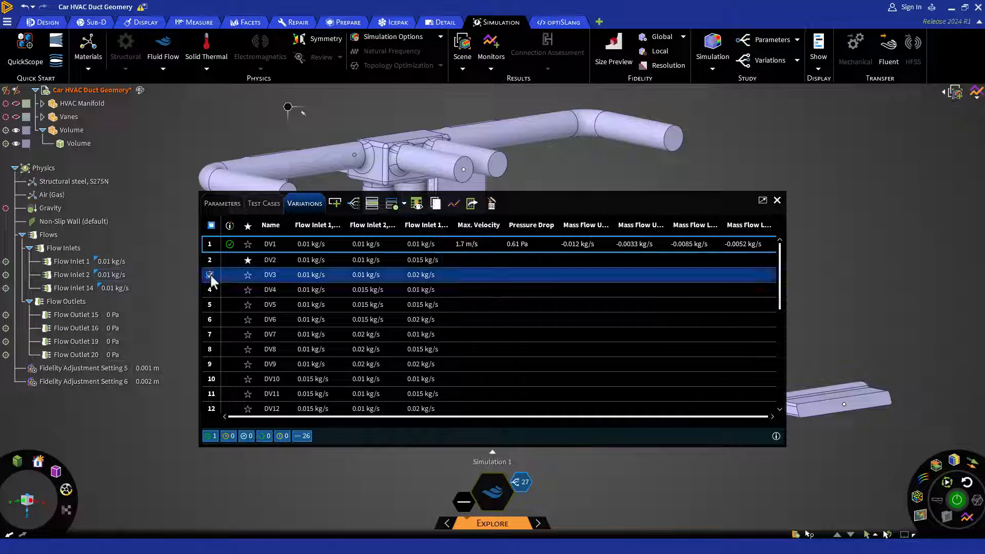
{"action": "left_click", "coordinate": [398, 204]}
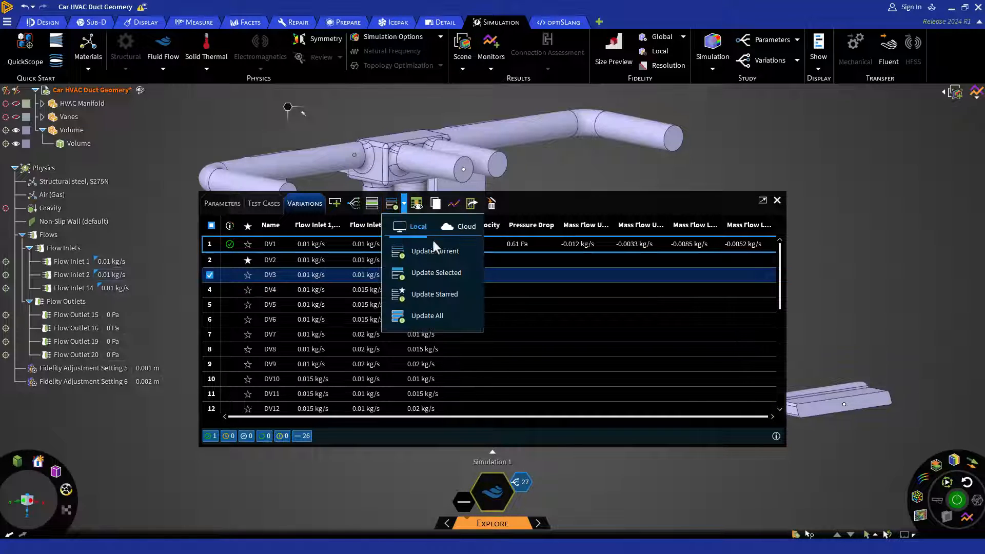
{"action": "mouse_move", "coordinate": [435, 272]}
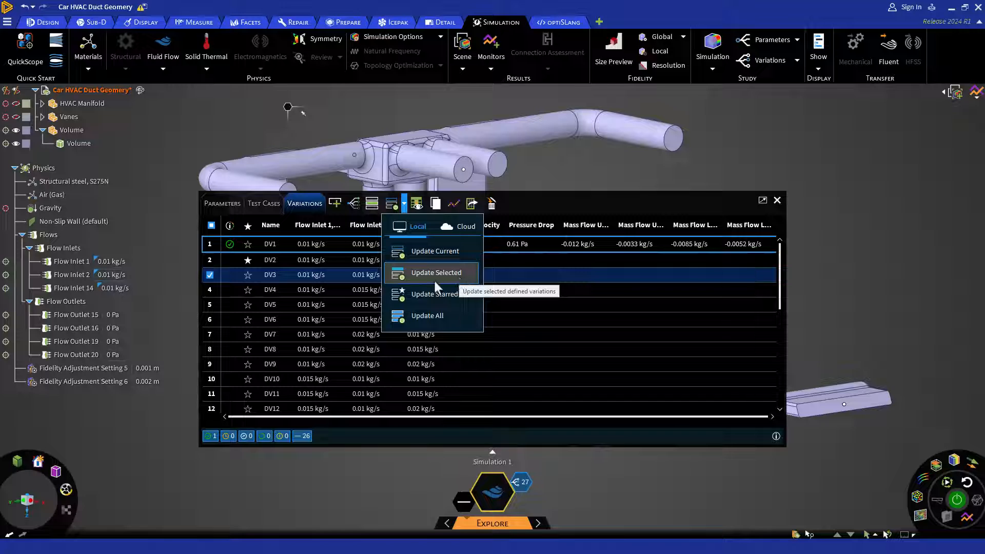
{"action": "mouse_move", "coordinate": [442, 329]}
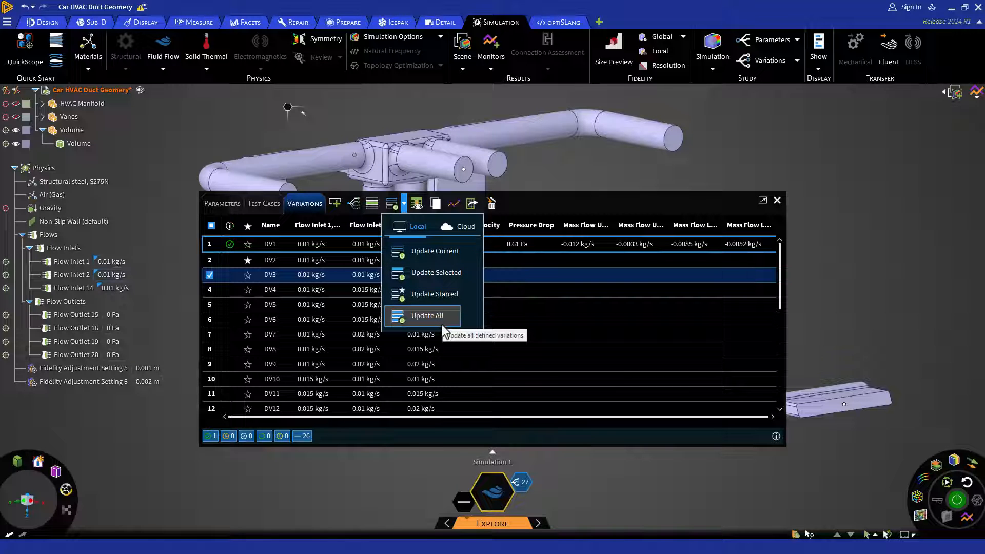
{"action": "left_click", "coordinate": [427, 315]}
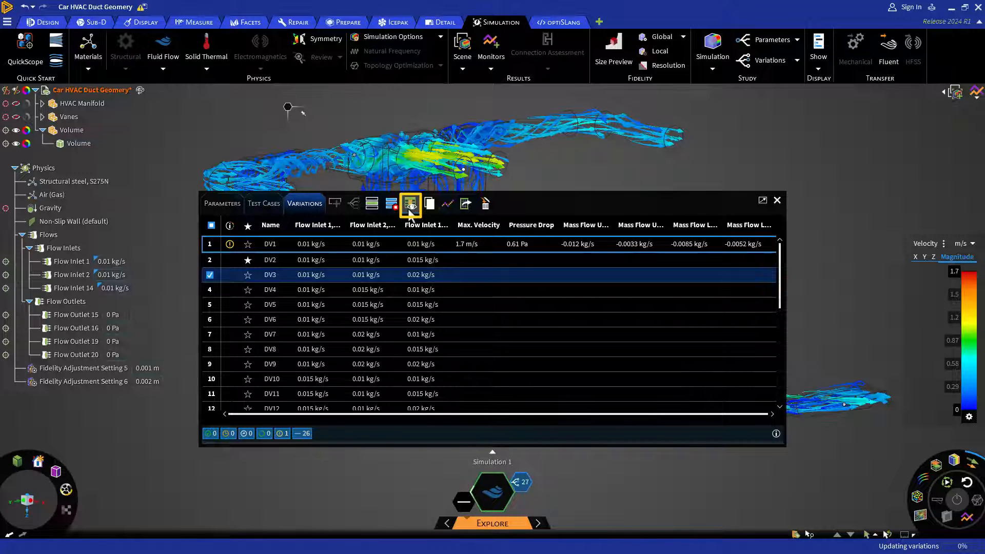
Hide the Max. Velocity and Pressure Drop columns while the 27 variations finish solving.
{"action": "left_click", "coordinate": [409, 203]}
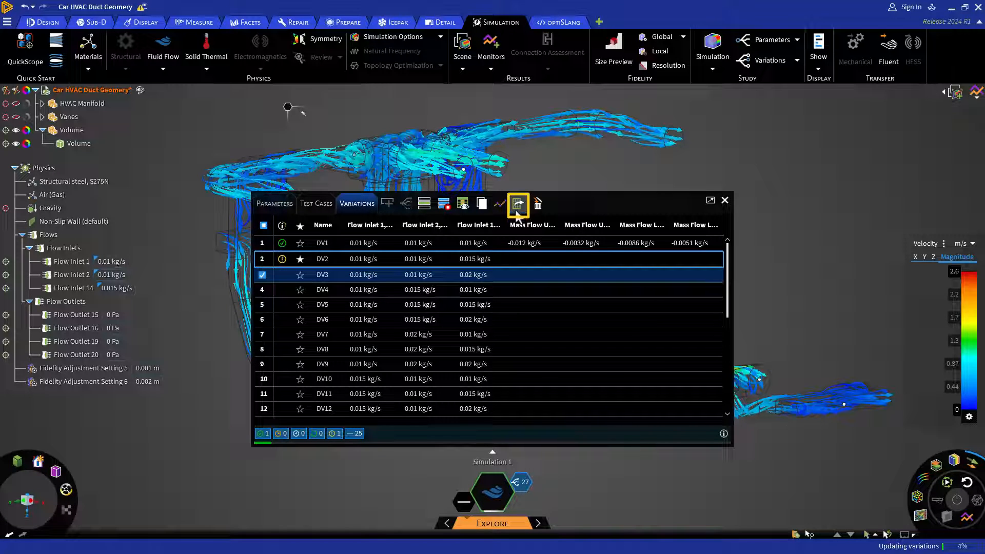
{"action": "mouse_move", "coordinate": [517, 215]}
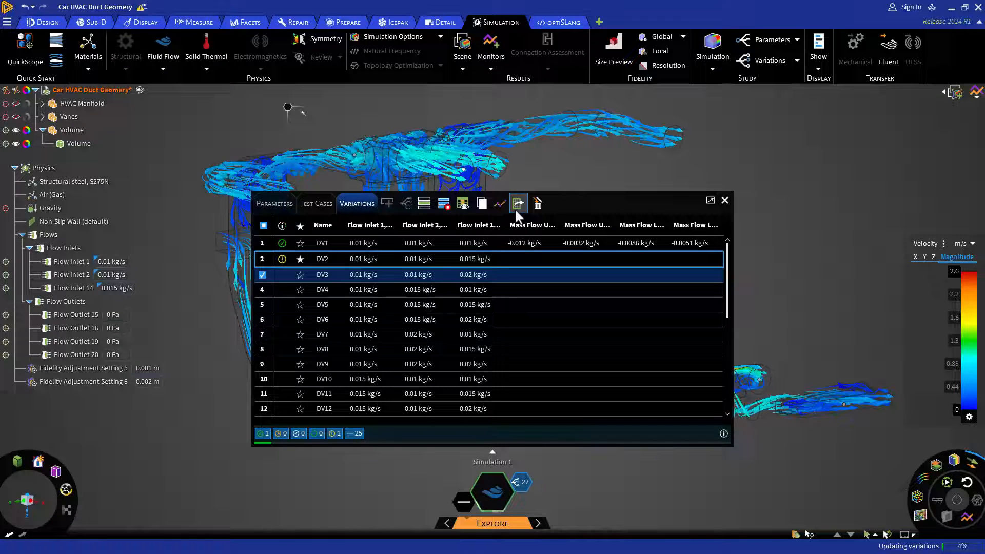
{"action": "left_click", "coordinate": [518, 203]}
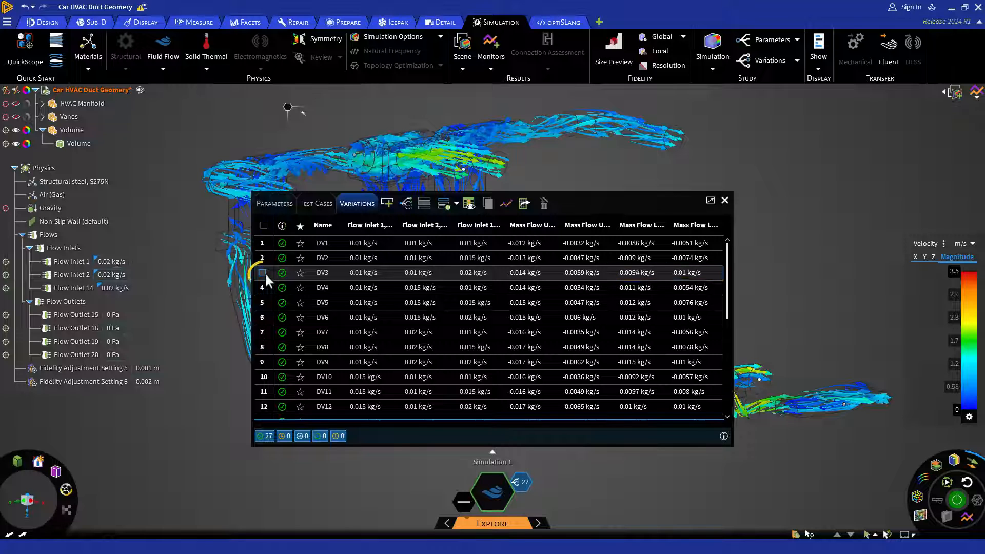
Make DV3 current so the inlets read 0.01, 0.01 and 0.02 kg/s.
{"action": "left_click", "coordinate": [263, 273]}
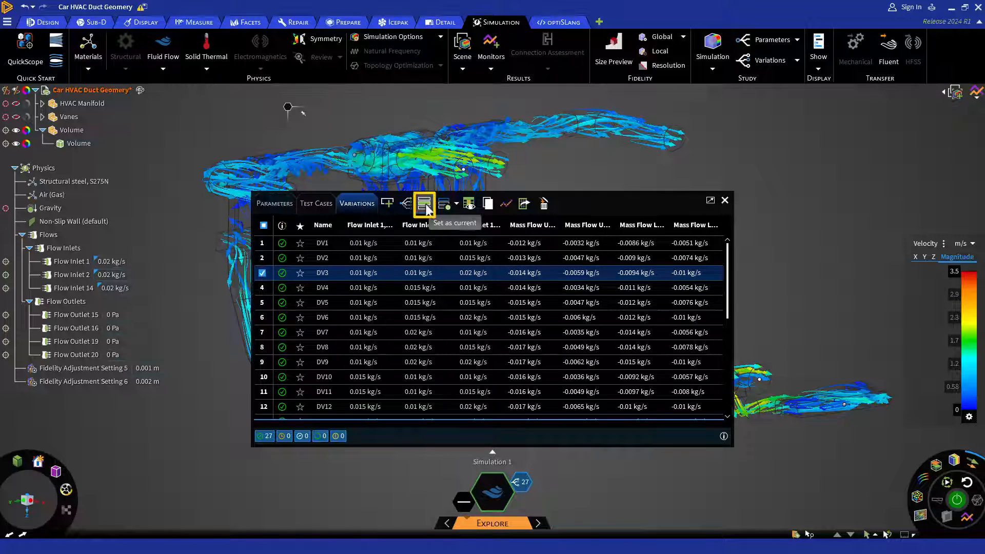
{"action": "left_click", "coordinate": [424, 203]}
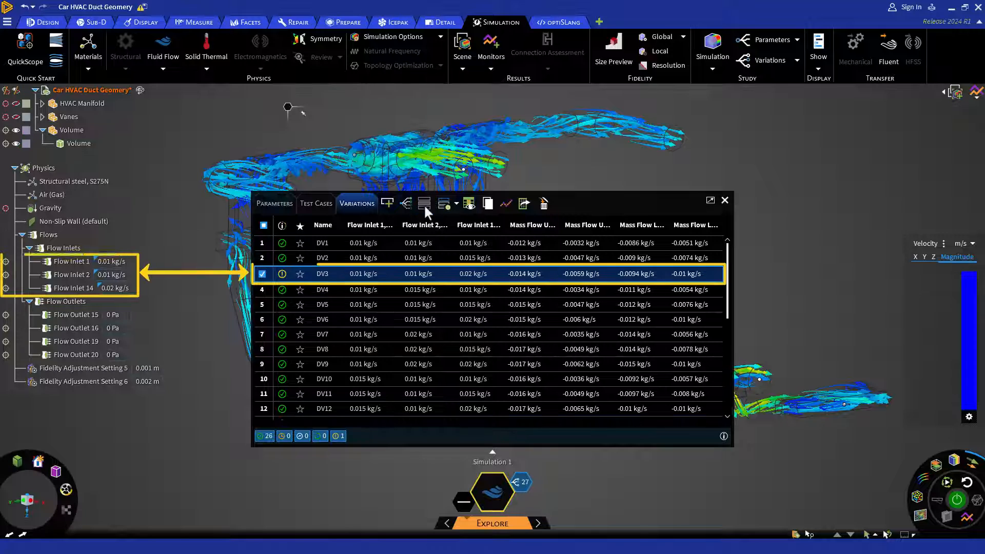